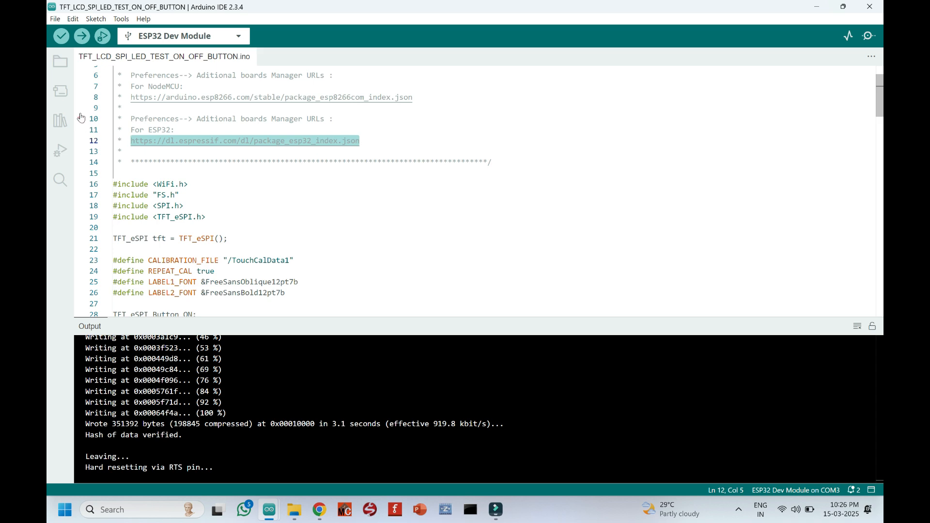
Check the ESP32 link in the Preferences' Additional boards manager URLs list
{"action": "left_click", "coordinate": [55, 18]}
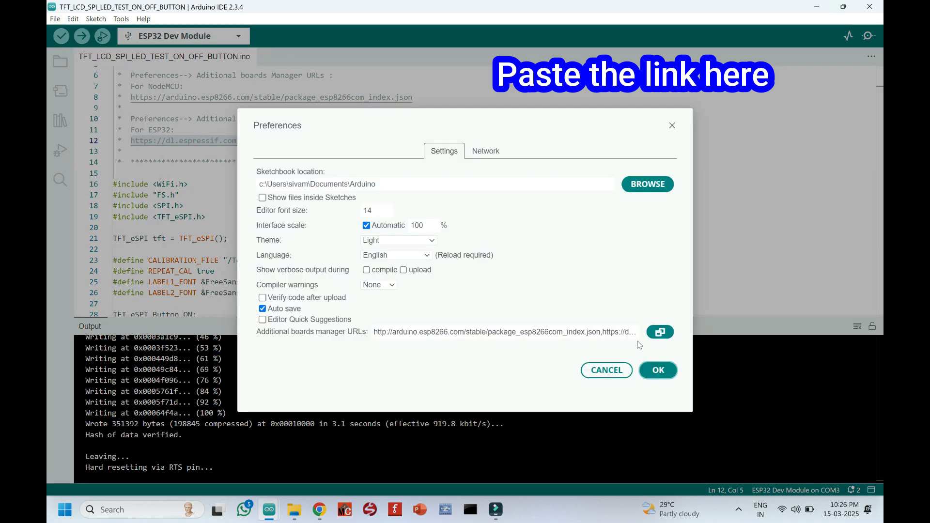
{"action": "left_click", "coordinate": [660, 331]}
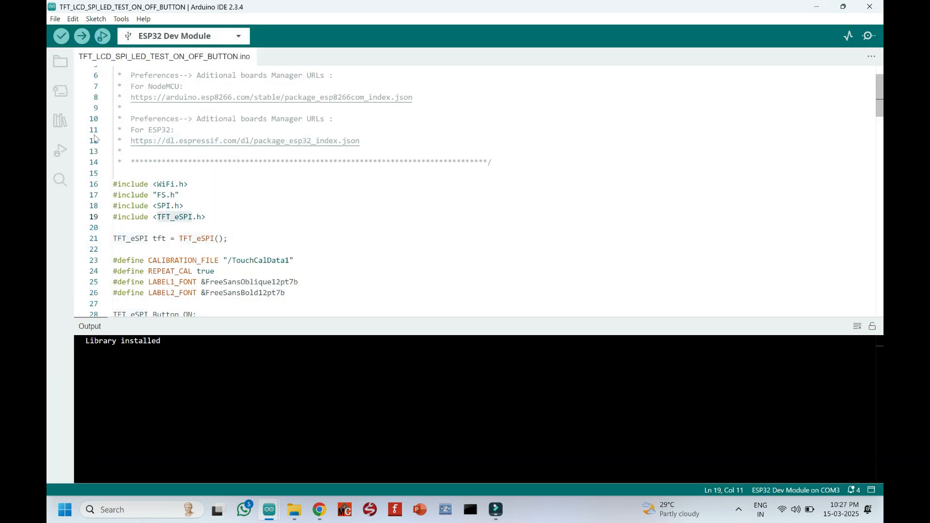
Filter the Boards Manager for 'esp3' to find the ESP32 package
{"action": "left_click", "coordinate": [60, 90]}
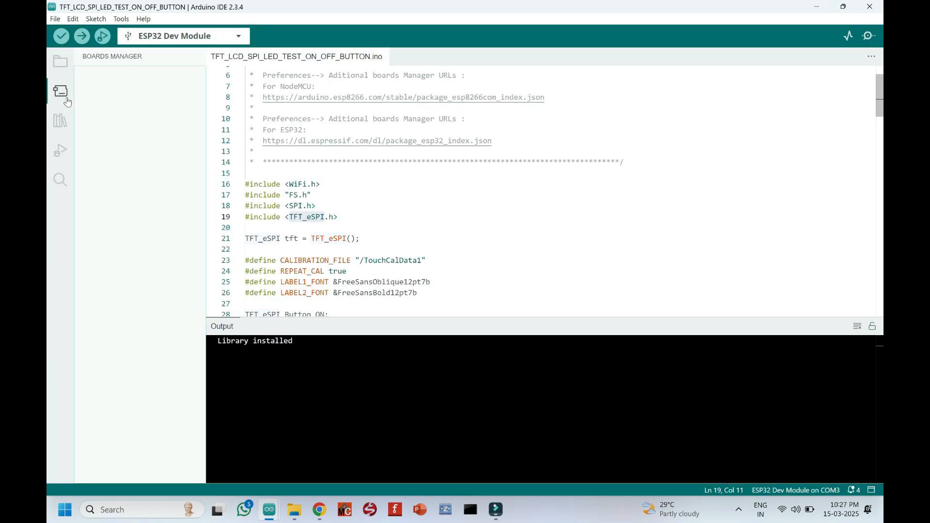
{"action": "left_click", "coordinate": [60, 91]}
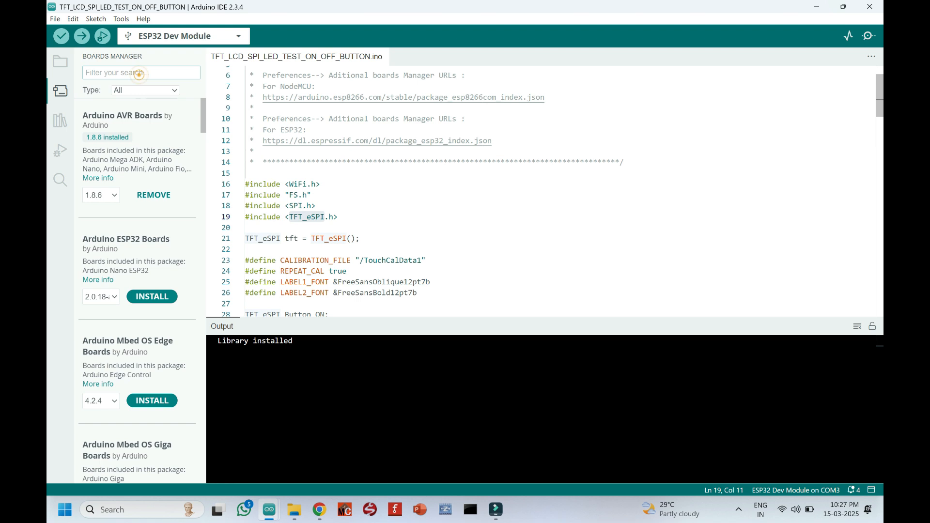
{"action": "type", "text": "esp3"}
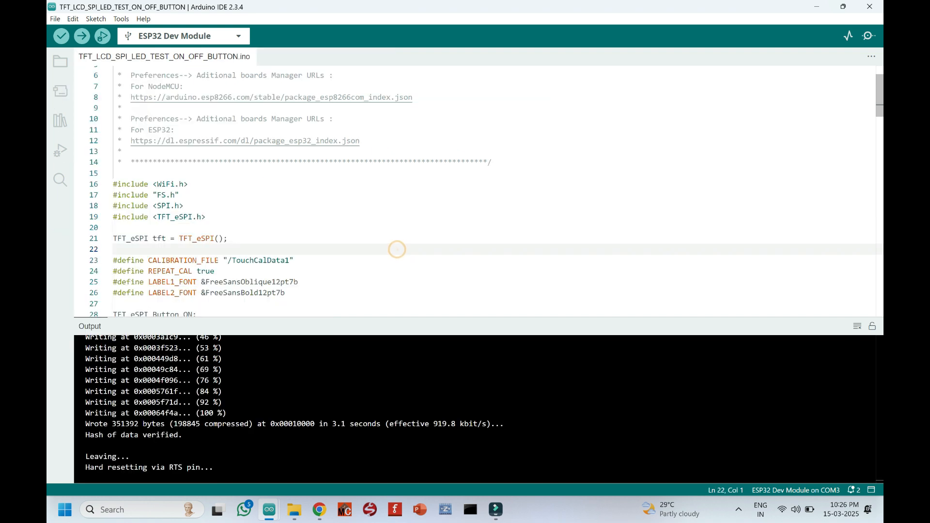
Search Library Manager for TFT_eSPI and remove Bodmer's TFT_eSPI 2.5.0
{"action": "right_click", "coordinate": [176, 216]}
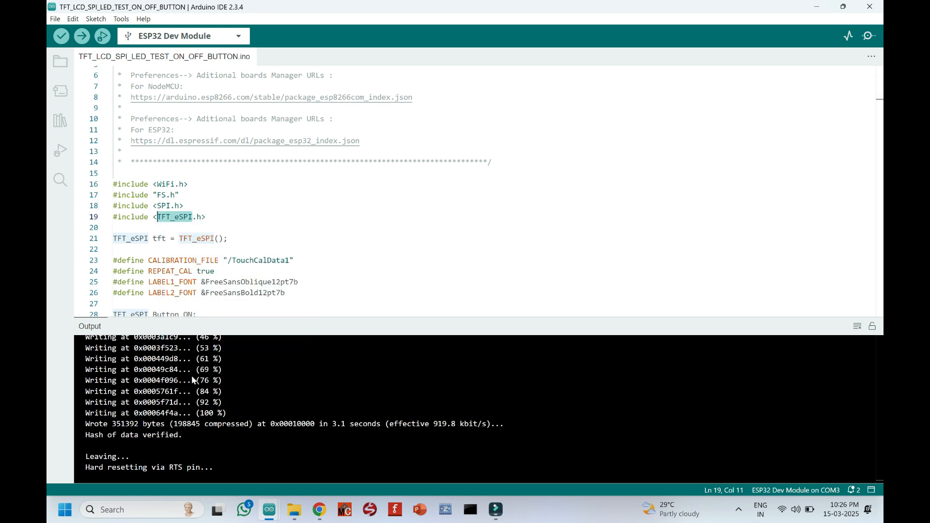
{"action": "left_click", "coordinate": [59, 121]}
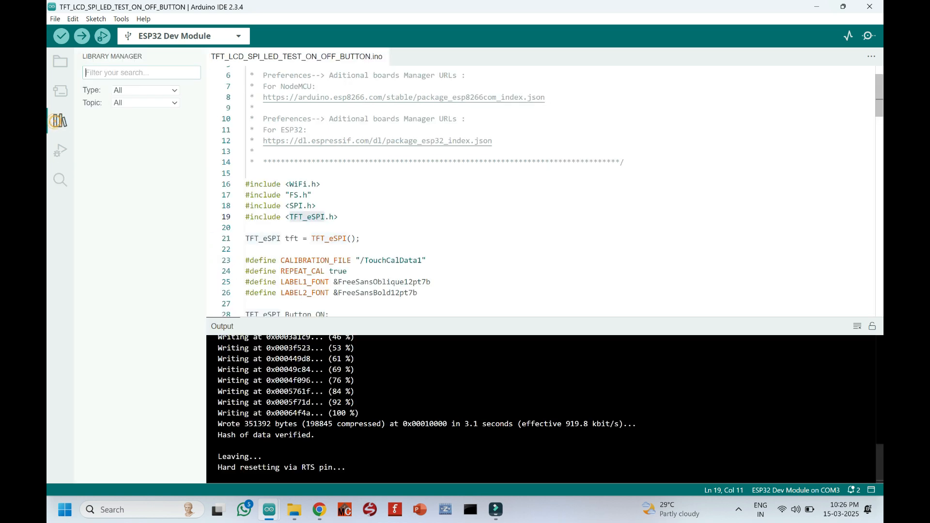
{"action": "type", "text": "TFT_eSPI"}
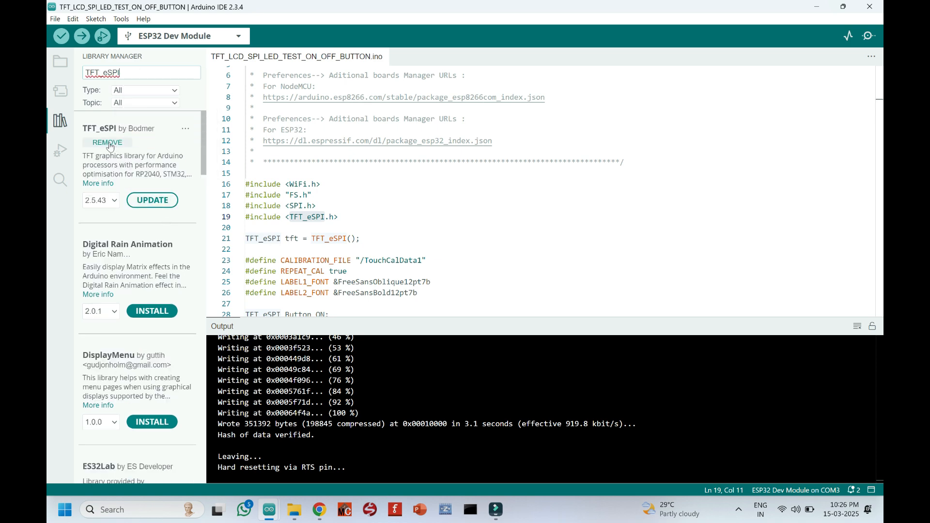
{"action": "left_click", "coordinate": [106, 143]}
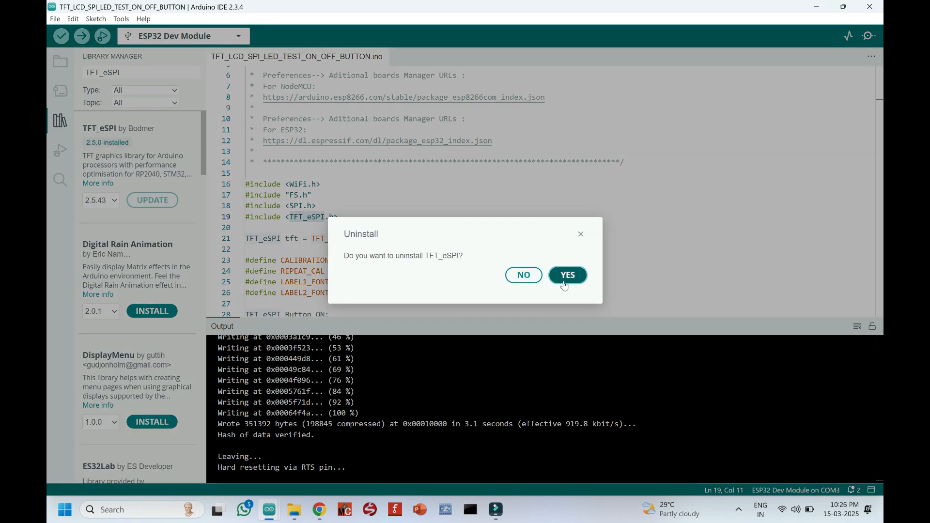
{"action": "left_click", "coordinate": [566, 275]}
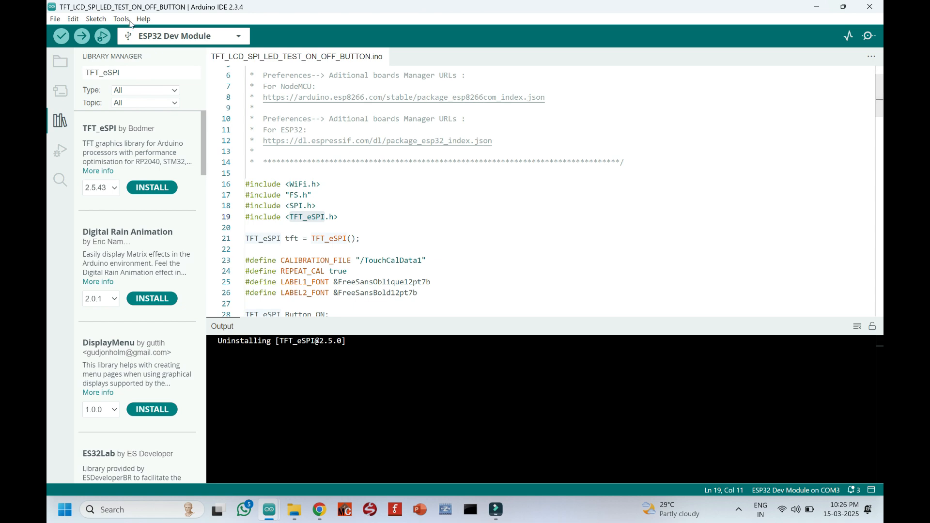
Add TFT_eSPI.zip from Downloads as a .ZIP library
{"action": "left_click", "coordinate": [95, 18]}
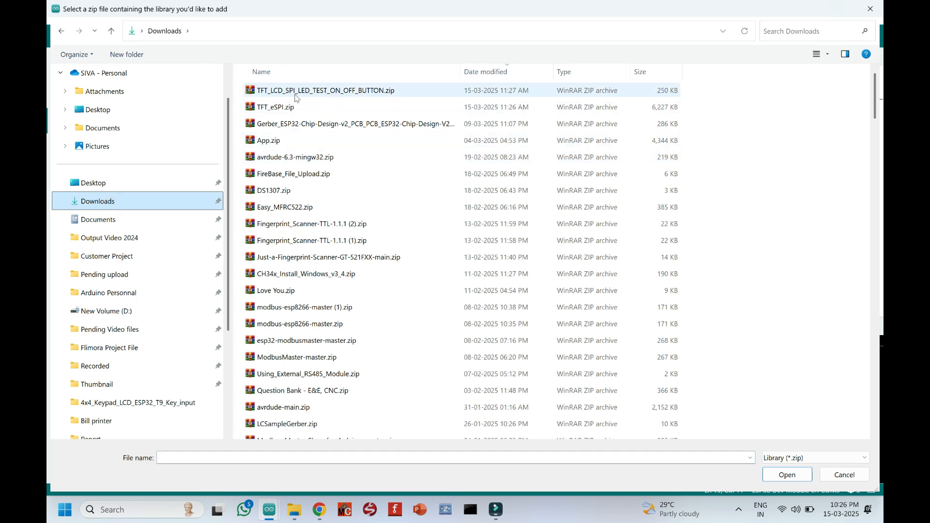
{"action": "left_click", "coordinate": [274, 106]}
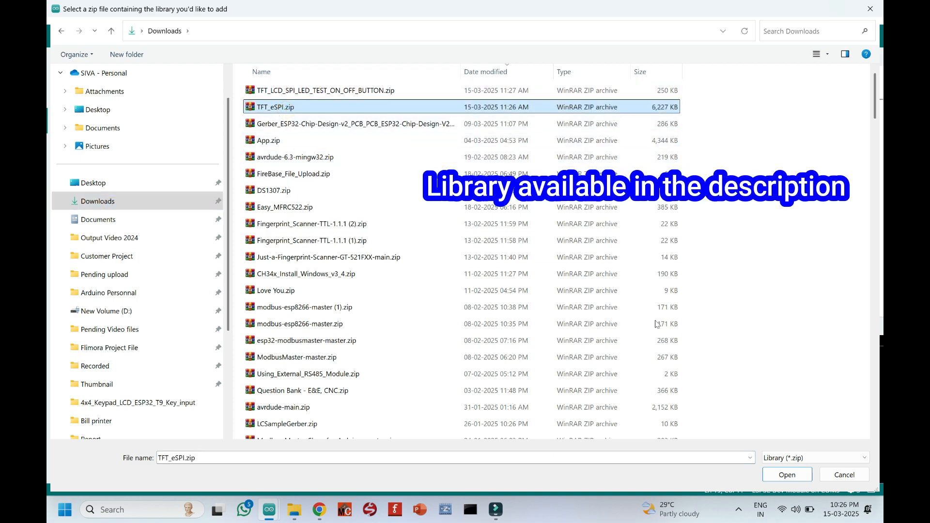
{"action": "left_click", "coordinate": [786, 474]}
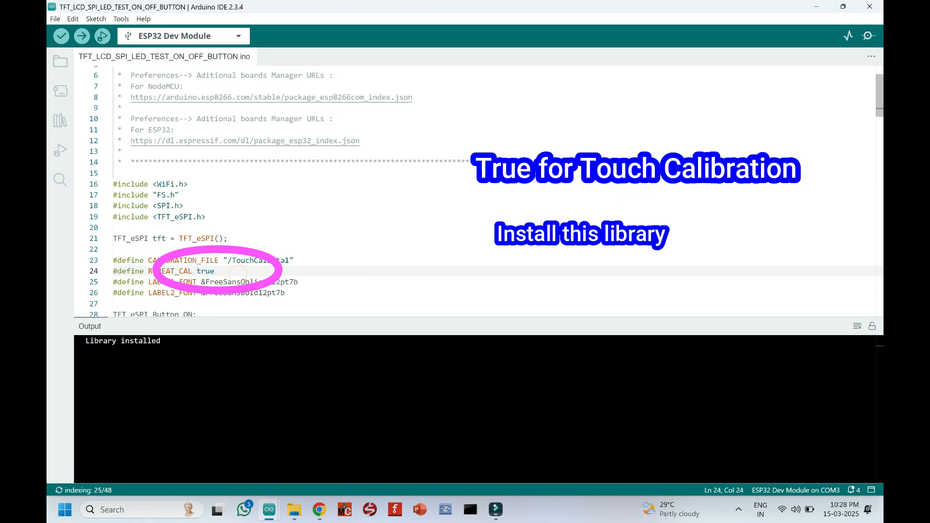
{"action": "left_click", "coordinate": [182, 36]}
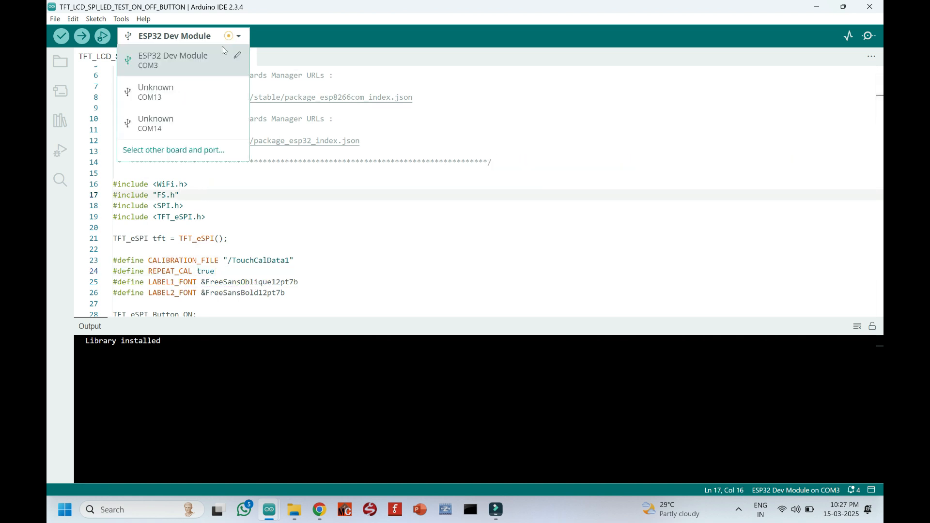
Choose ESP32 Dev Module on COM3 via a 'dev' search, then upload
{"action": "left_click", "coordinate": [174, 149]}
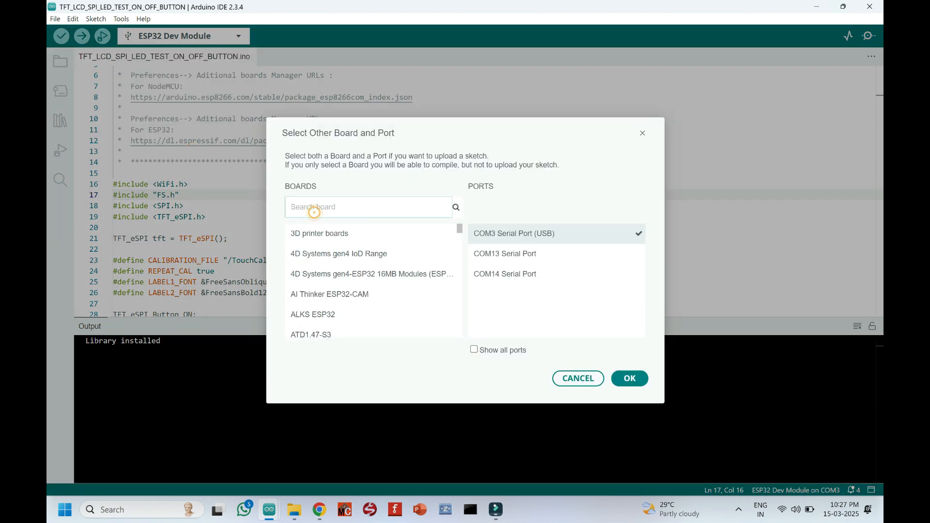
{"action": "type", "text": "dev"}
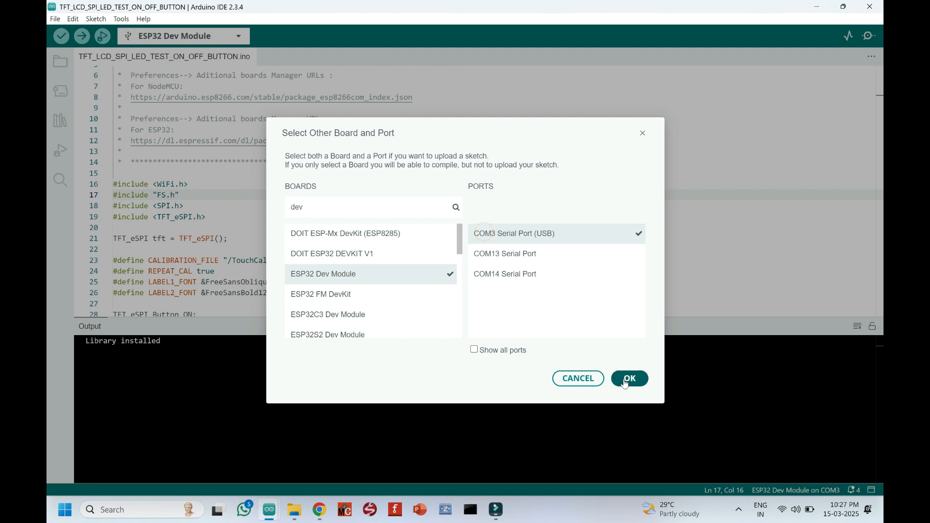
{"action": "left_click", "coordinate": [629, 377]}
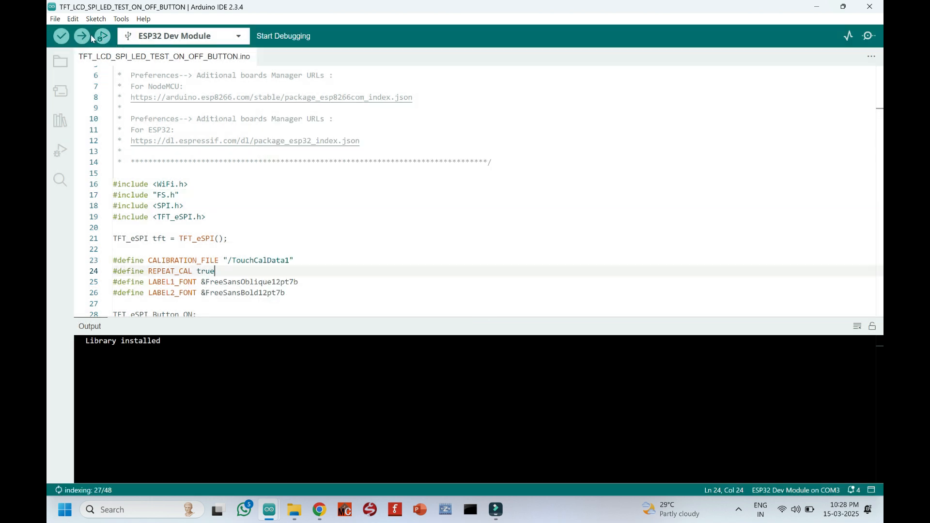
{"action": "left_click", "coordinate": [81, 36]}
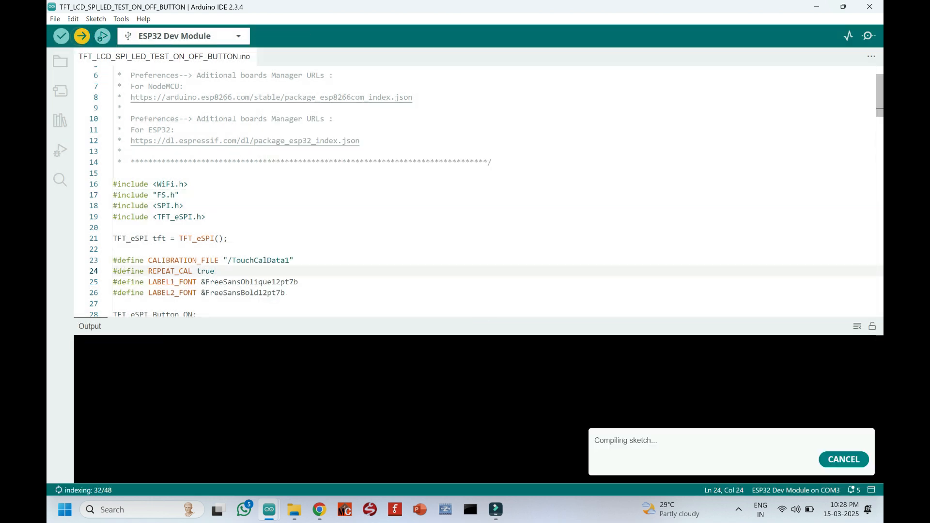